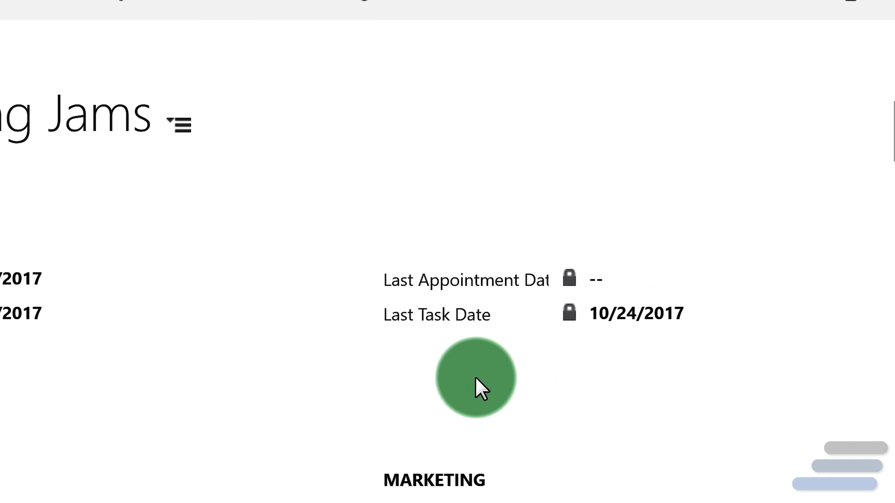
- Return from the ABC Skiing Jams account to the Accounts list showing Last Activity Date
{"action": "scroll", "scroll_direction": "right", "scroll_amount": 3}
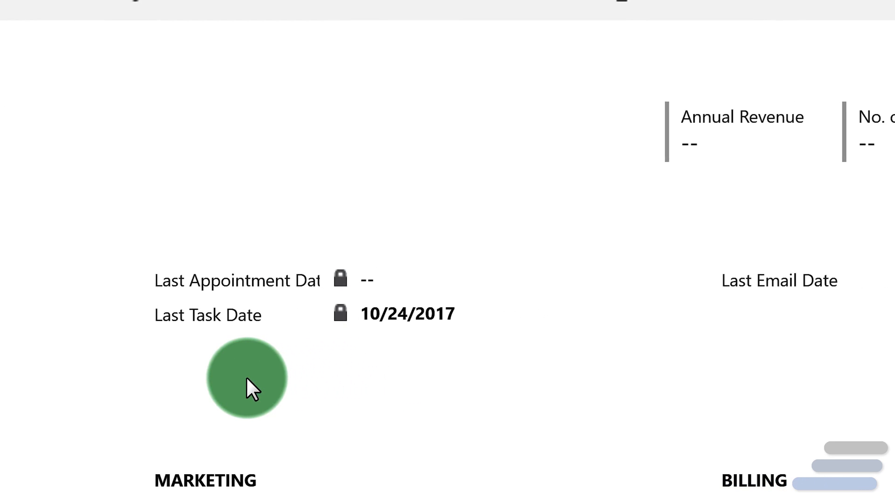
{"action": "scroll", "scroll_direction": "right", "scroll_amount": 3}
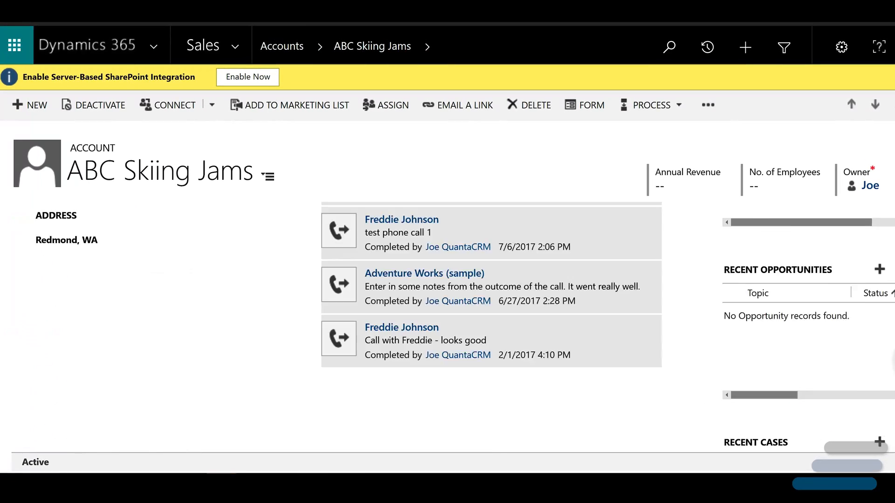
{"action": "left_click", "coordinate": [281, 46]}
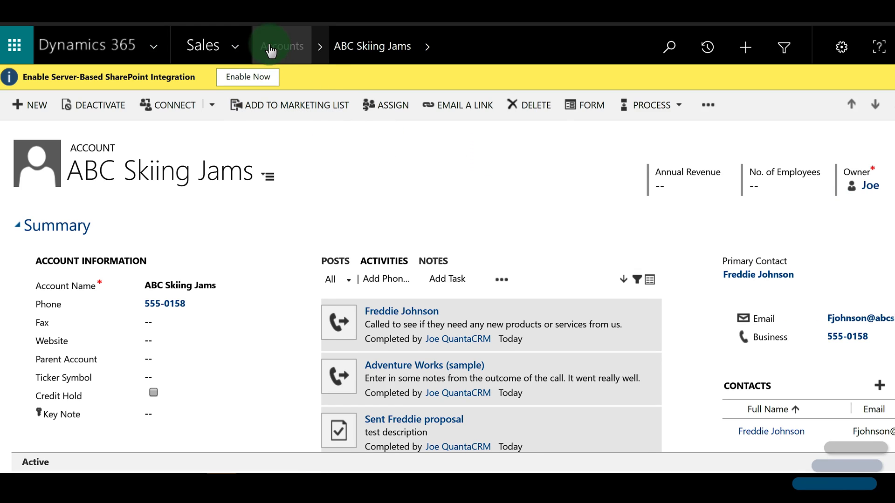
{"action": "left_click", "coordinate": [280, 46]}
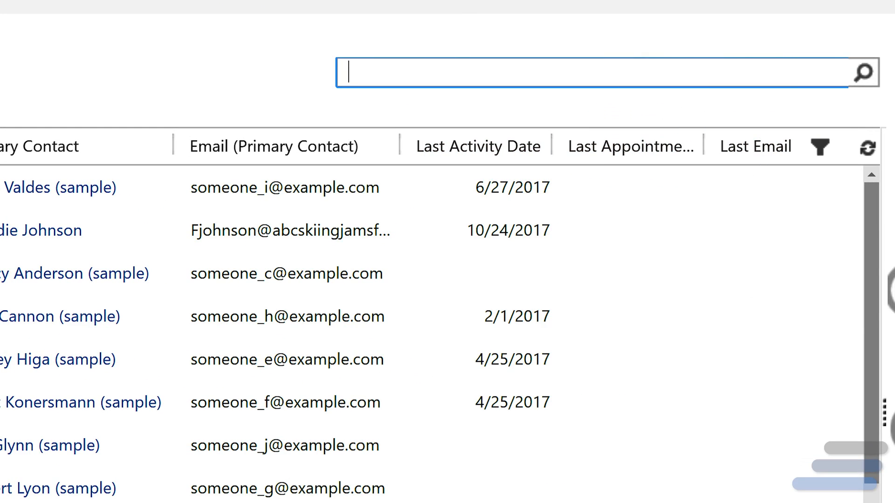
{"action": "scroll", "scroll_direction": "right", "scroll_amount": 3}
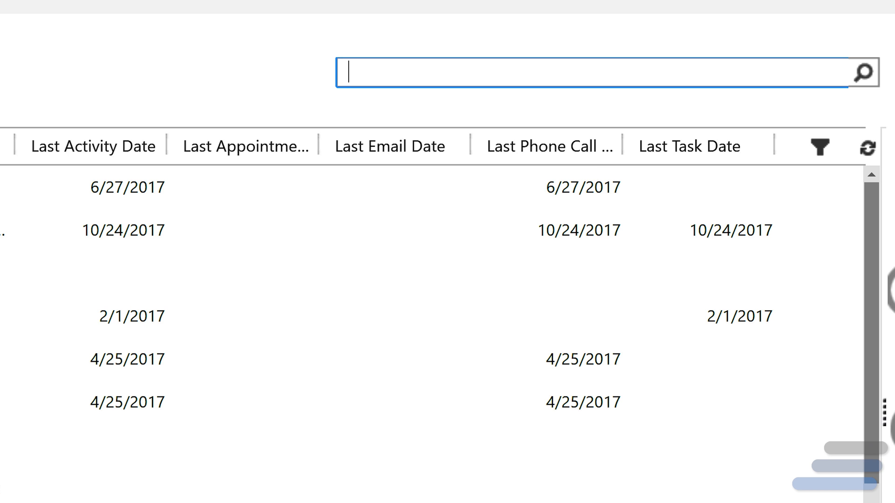
{"action": "left_click", "coordinate": [360, 401]}
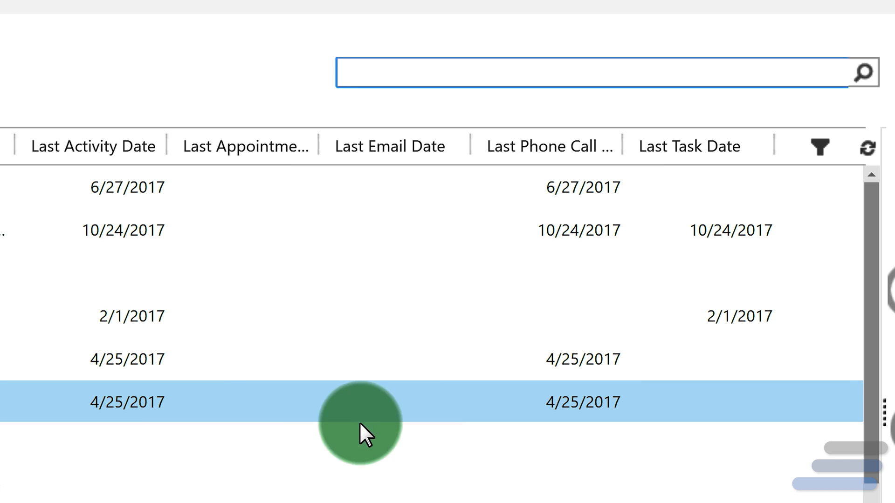
{"action": "left_click", "coordinate": [93, 147]}
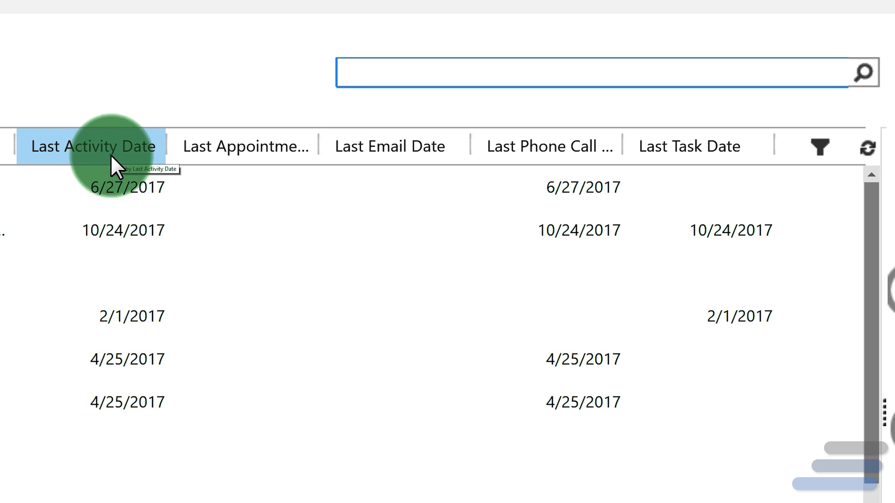